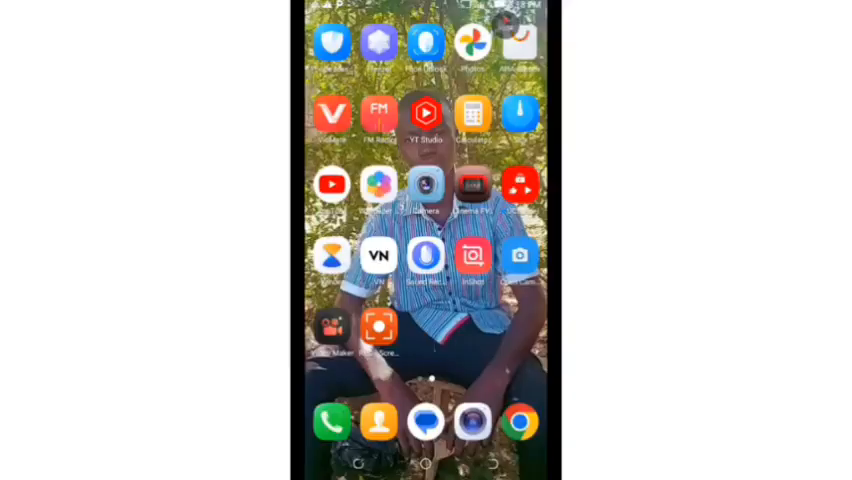
Step: Launch VN Video Editor from the home screen
left_click(378, 256)
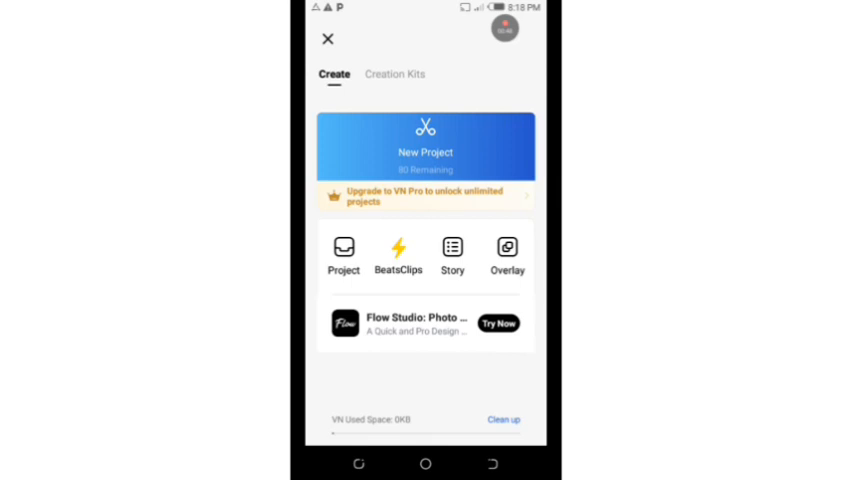
Step: Create a new project from the 00:24 grassy field clip in the Video gallery
left_click(424, 146)
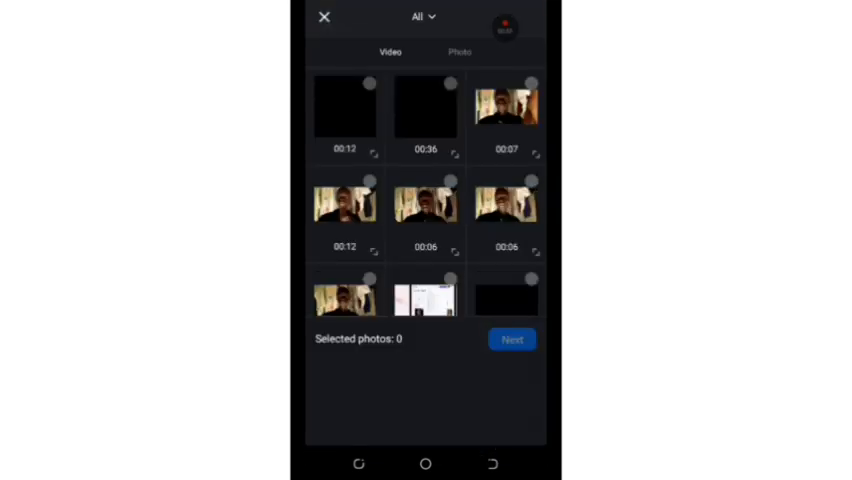
scroll("down", 3)
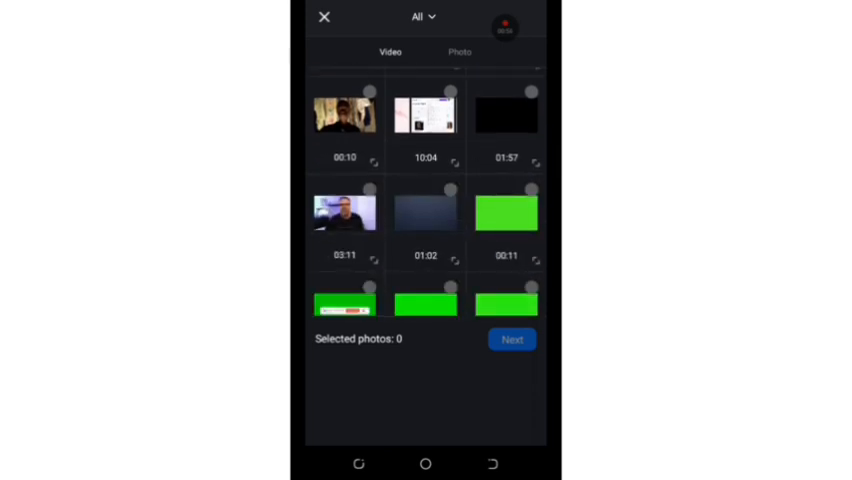
scroll("down", 3)
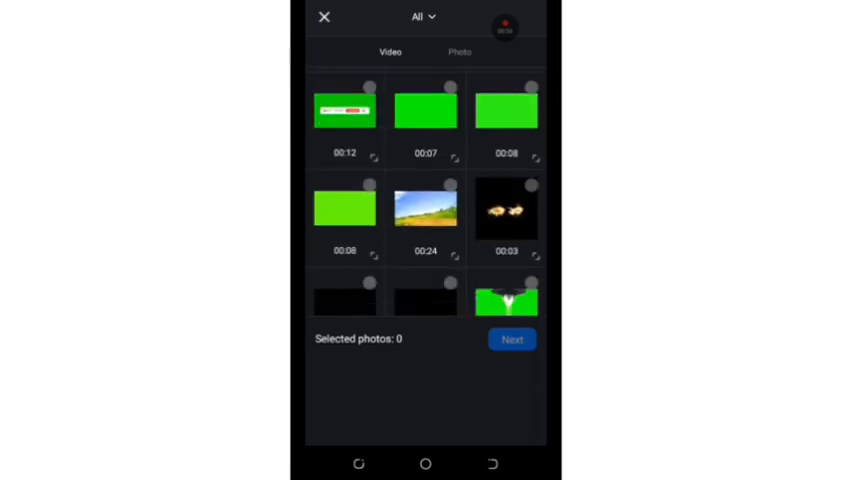
left_click(424, 208)
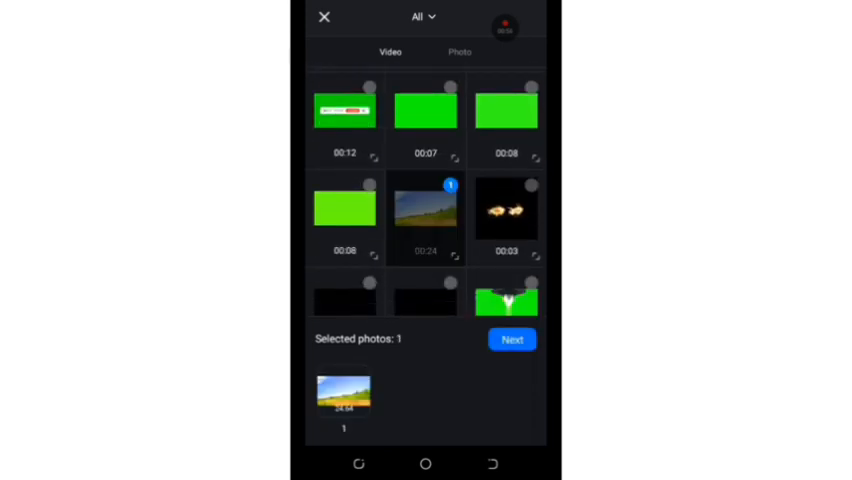
left_click(512, 340)
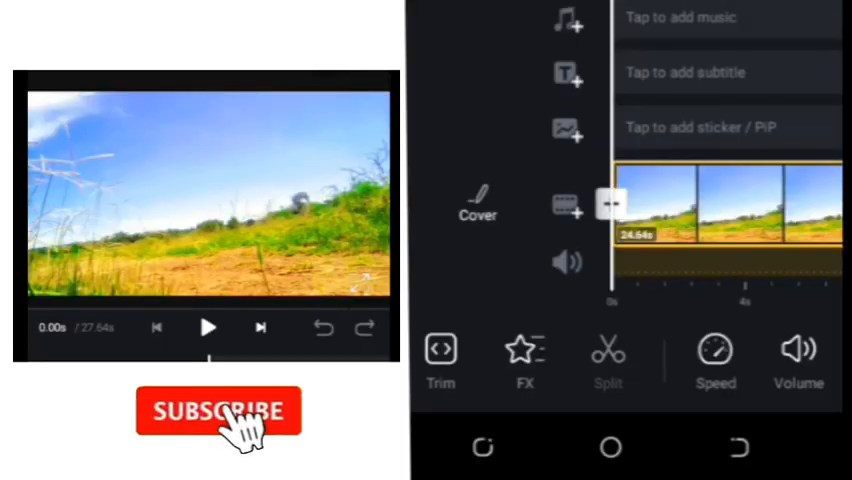
Step: Add the glowing sun image as a PIP layer over the walking clip
left_click(218, 412)
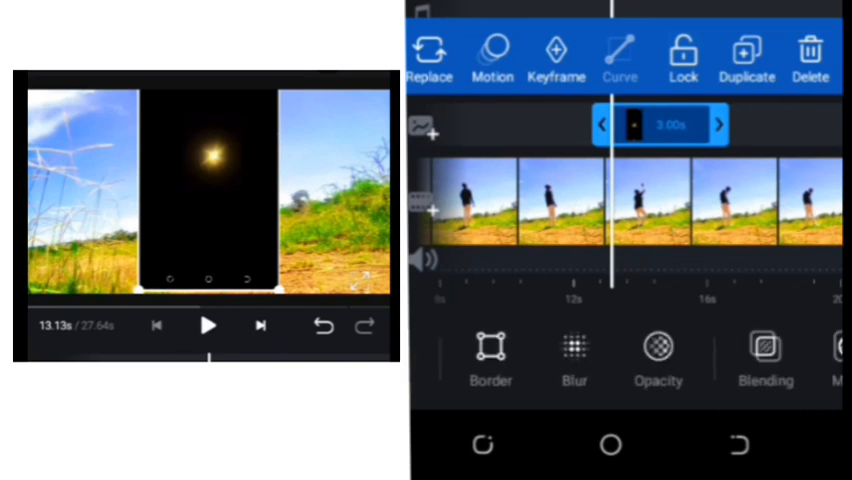
left_click(764, 360)
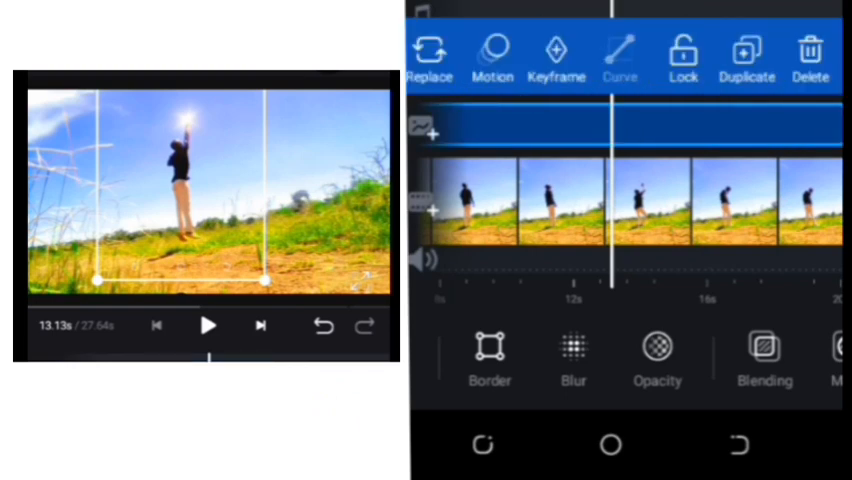
Step: Keyframe the sun's position so it tracks the walker's raised hand
left_click(556, 52)
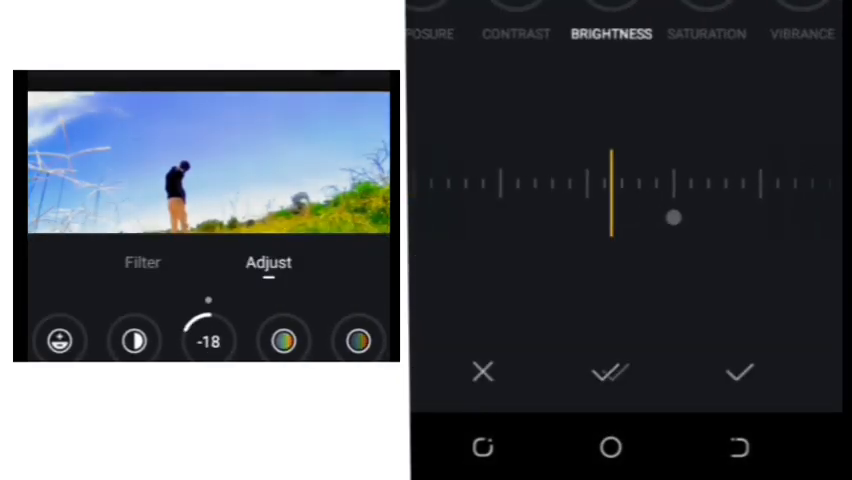
Step: Set Brightness to -18, lower orange hue/saturation/lightness and shift blue hue to -72, then apply
left_click_drag(672, 216, 704, 218)
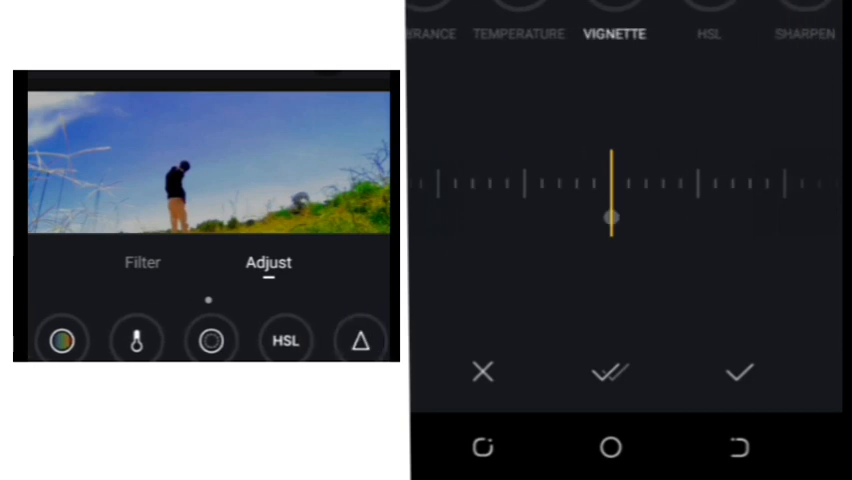
left_click(284, 340)
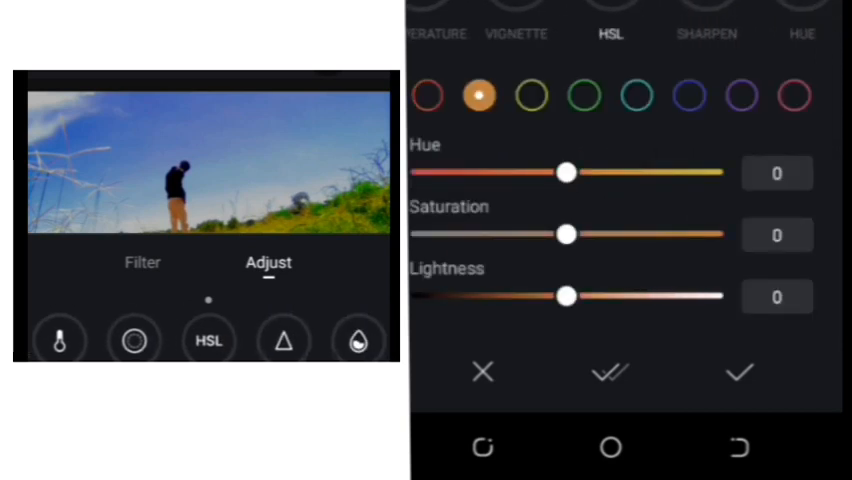
left_click_drag(564, 172, 516, 172)
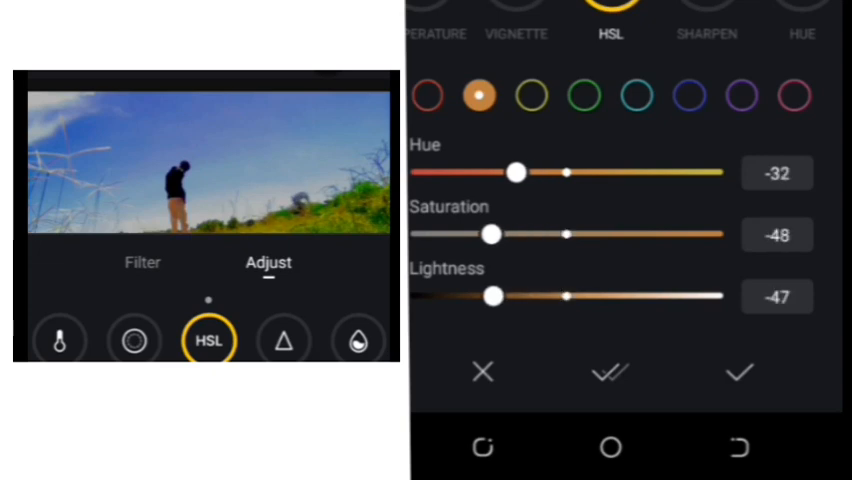
left_click(532, 96)
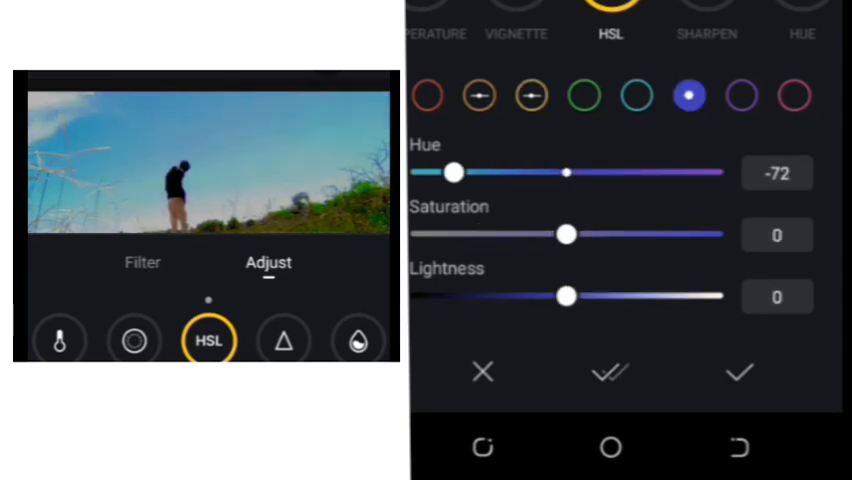
left_click(740, 372)
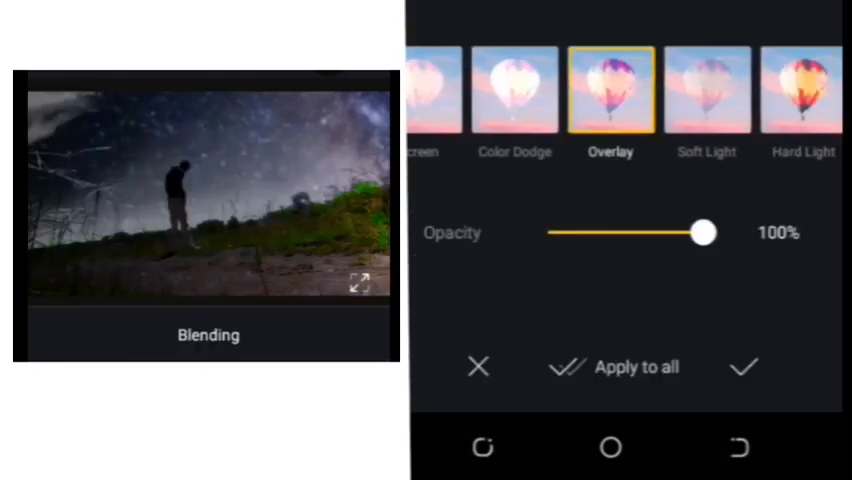
Step: Confirm the starry sky PIP blended in Overlay mode at 100% opacity
left_click(744, 368)
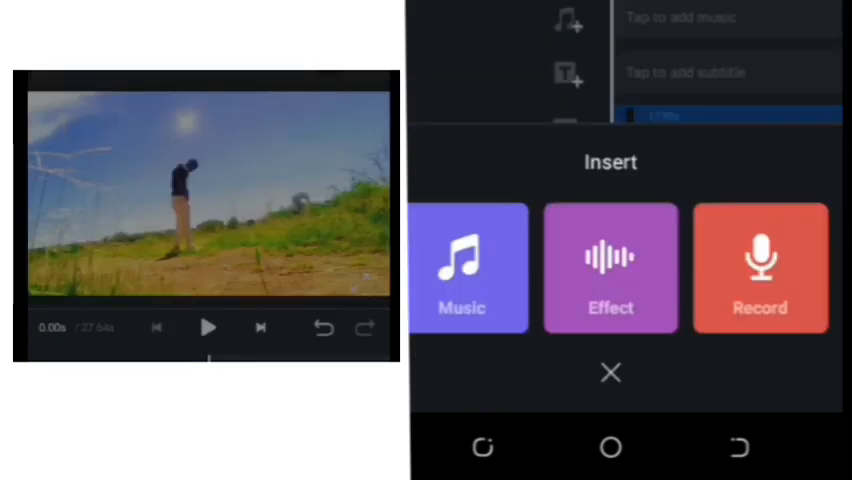
Step: Add a track from the Music Library as background music
left_click(464, 268)
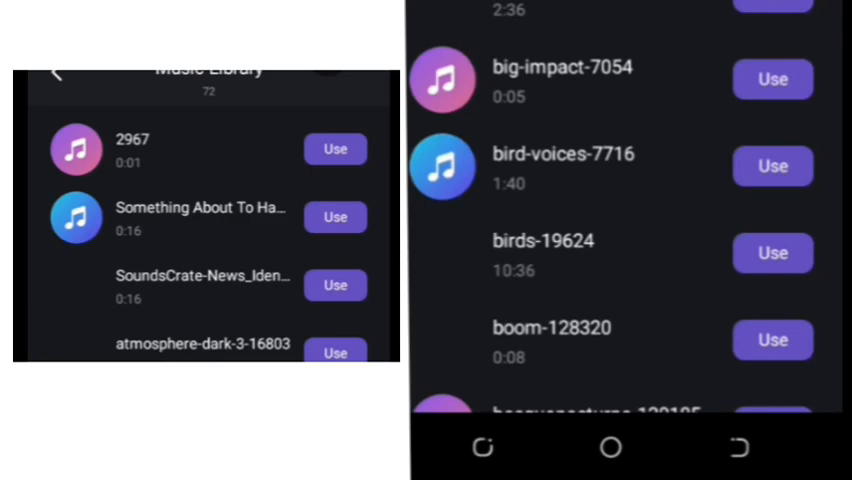
scroll("down", 3)
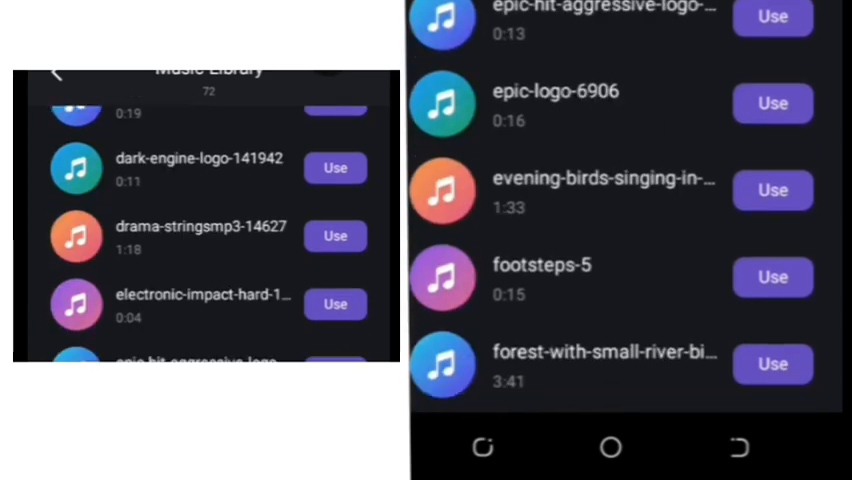
scroll("down", 3)
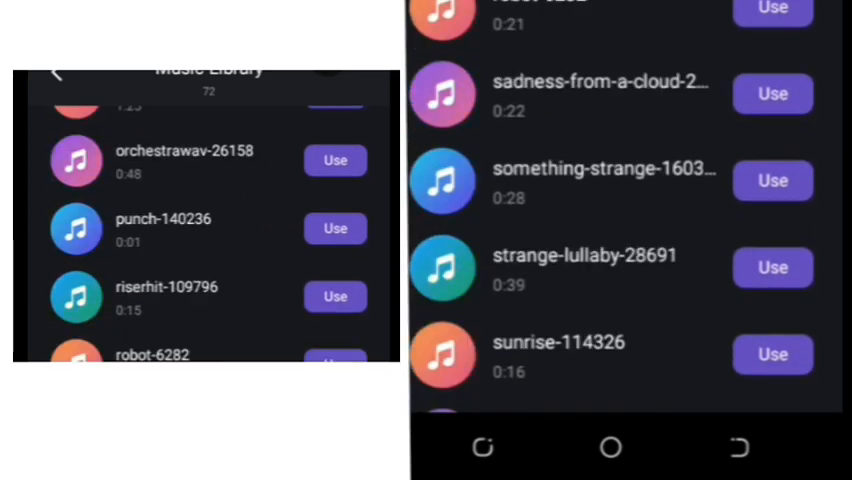
scroll("down", 3)
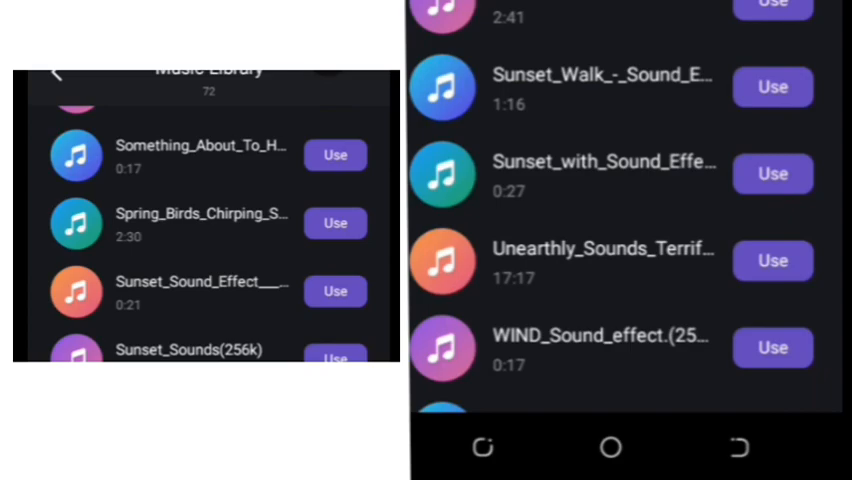
left_click(772, 86)
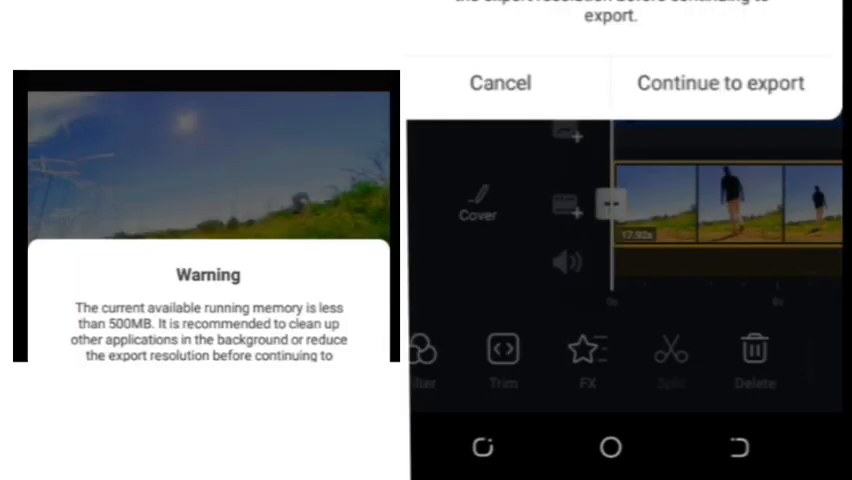
Step: Start the export, continuing past the low-memory warning
left_click(720, 84)
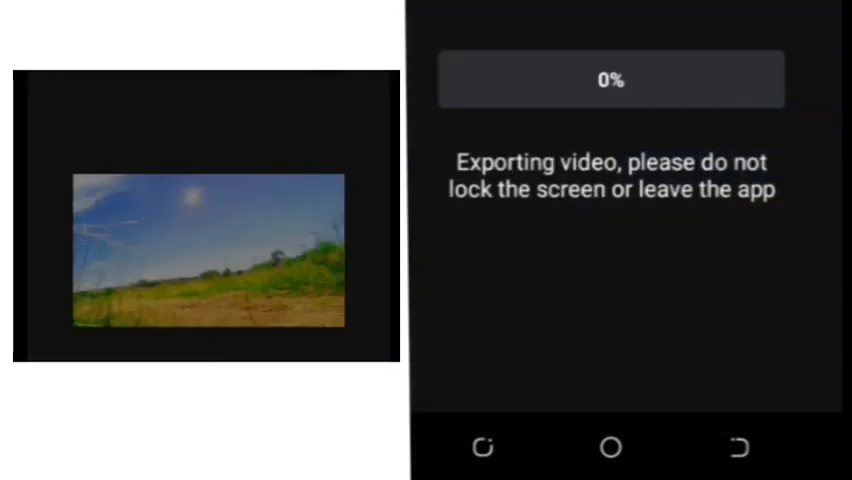